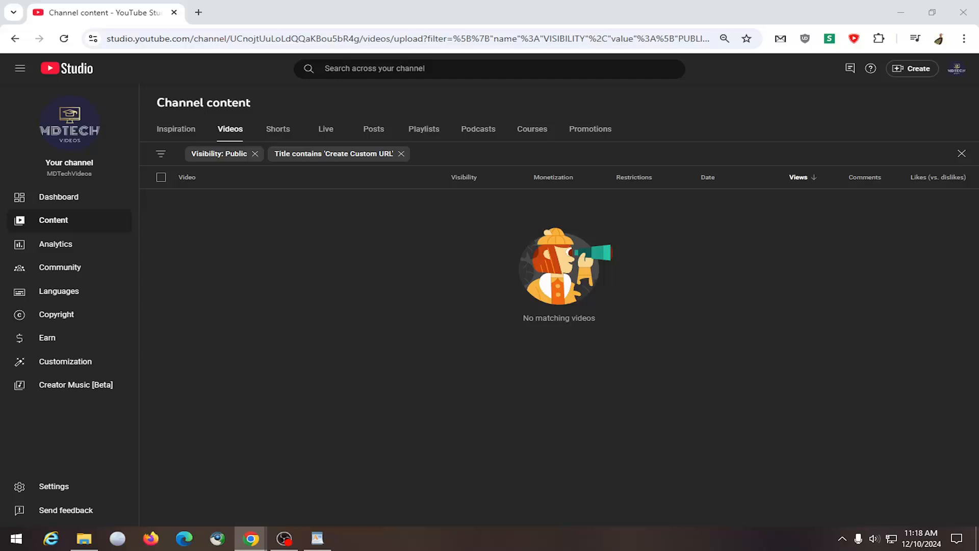
mouse_move(43, 269)
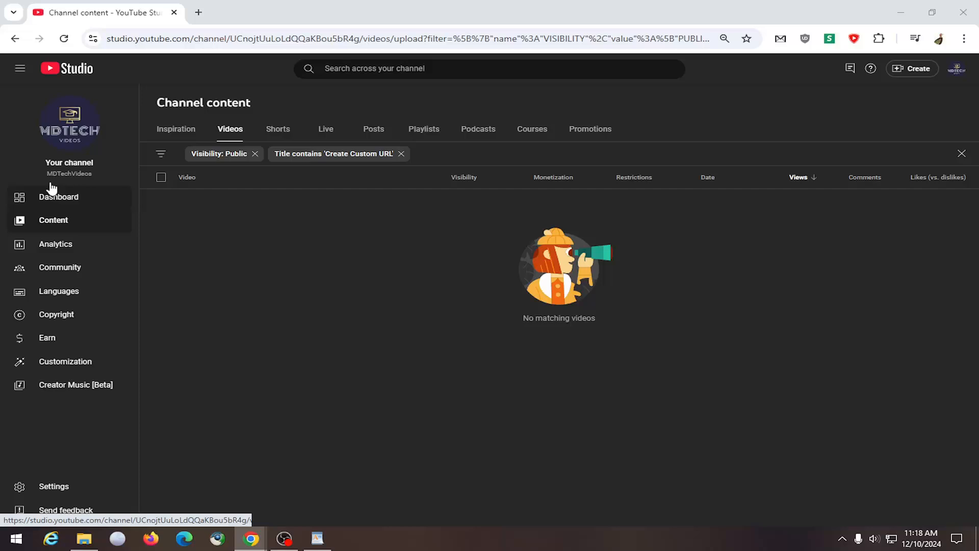
Show the channel customization Home layout with the channel trailer section listed first
click(65, 361)
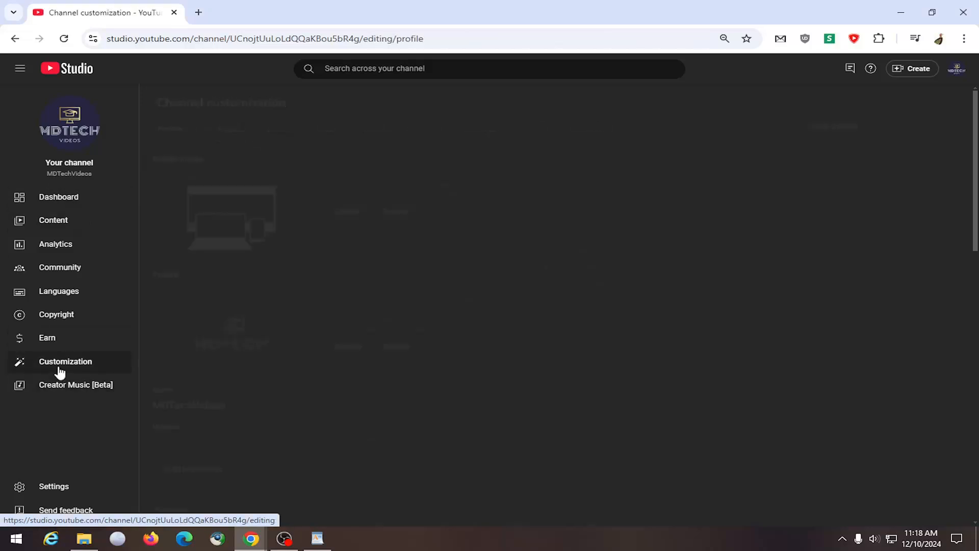
click(65, 361)
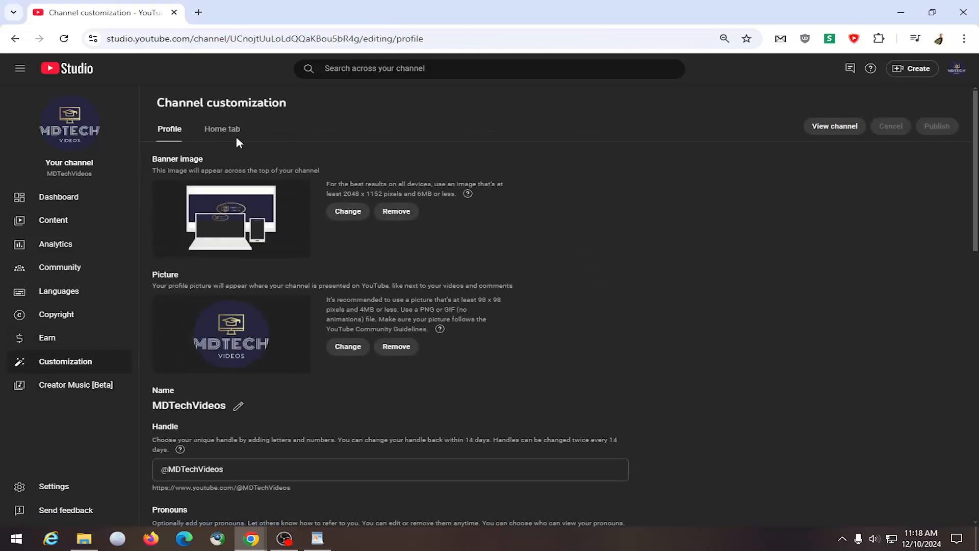
click(222, 129)
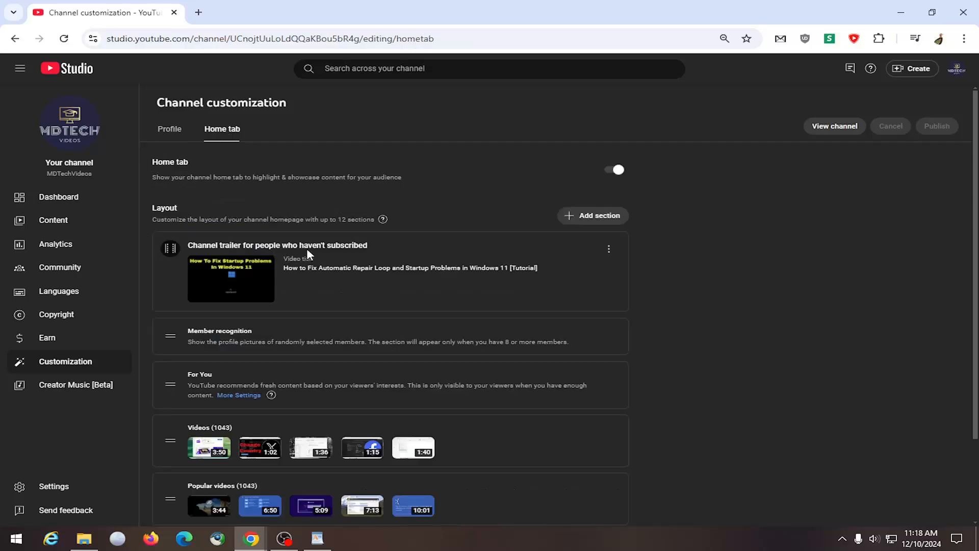
mouse_move(609, 250)
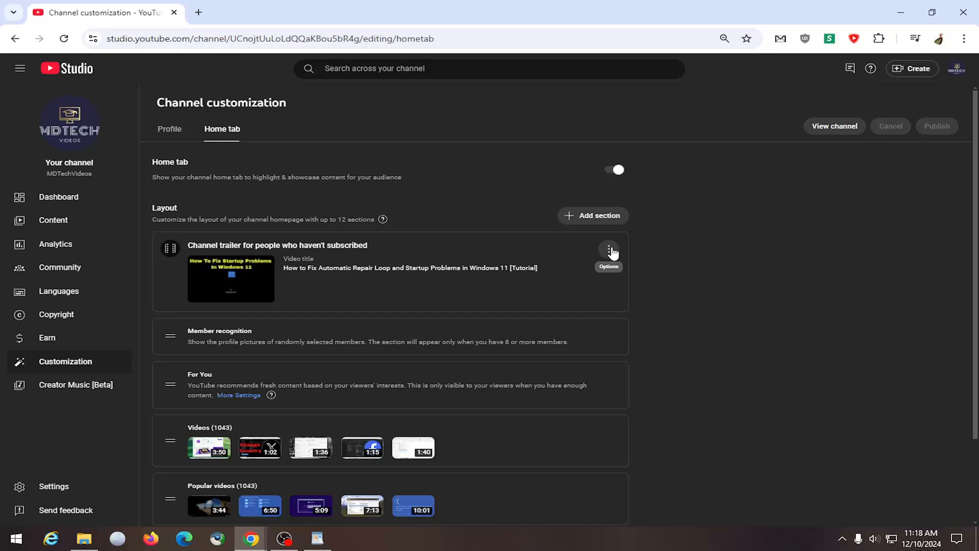
click(608, 250)
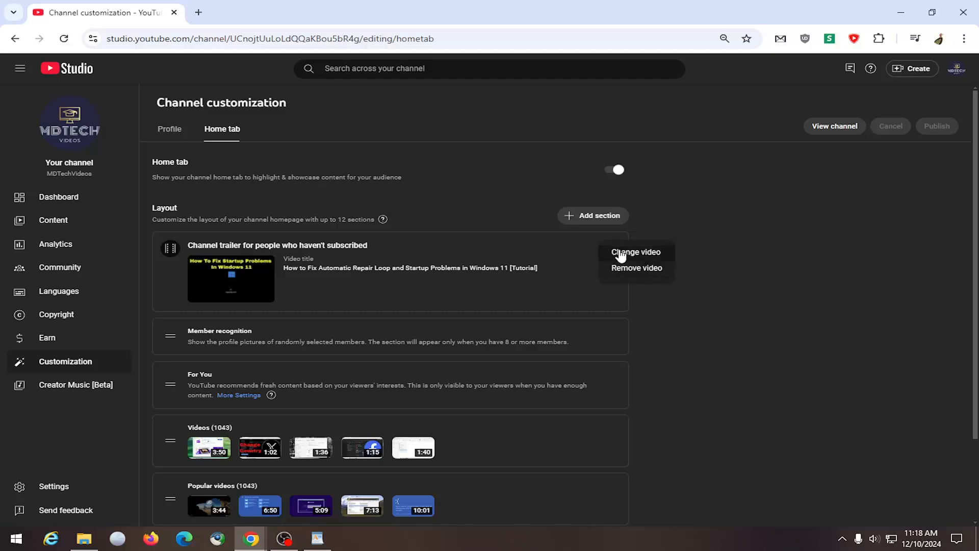
click(627, 252)
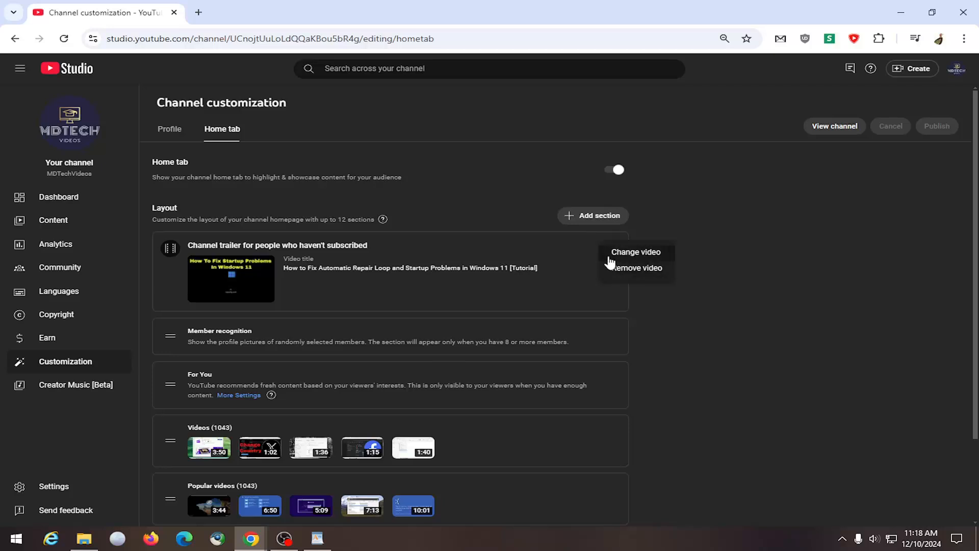
click(653, 250)
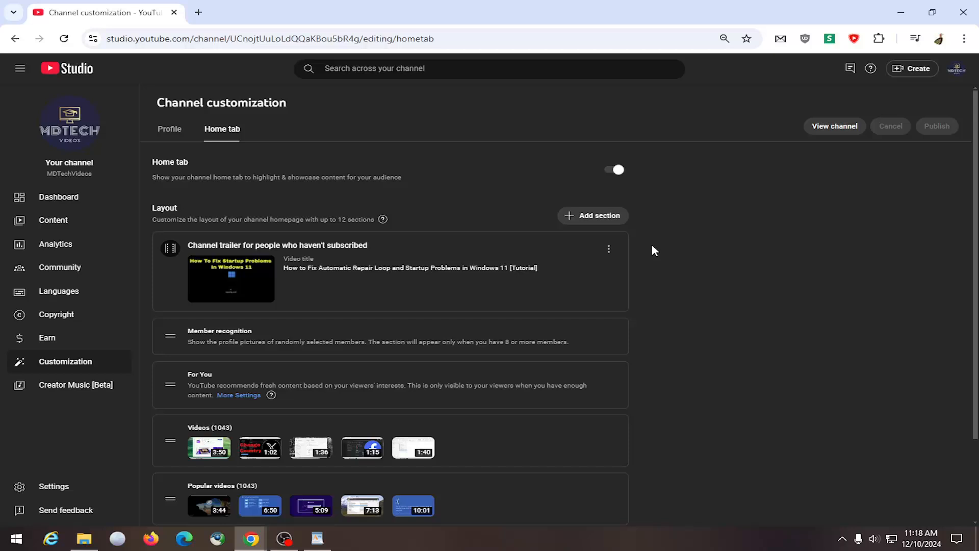
mouse_move(614, 318)
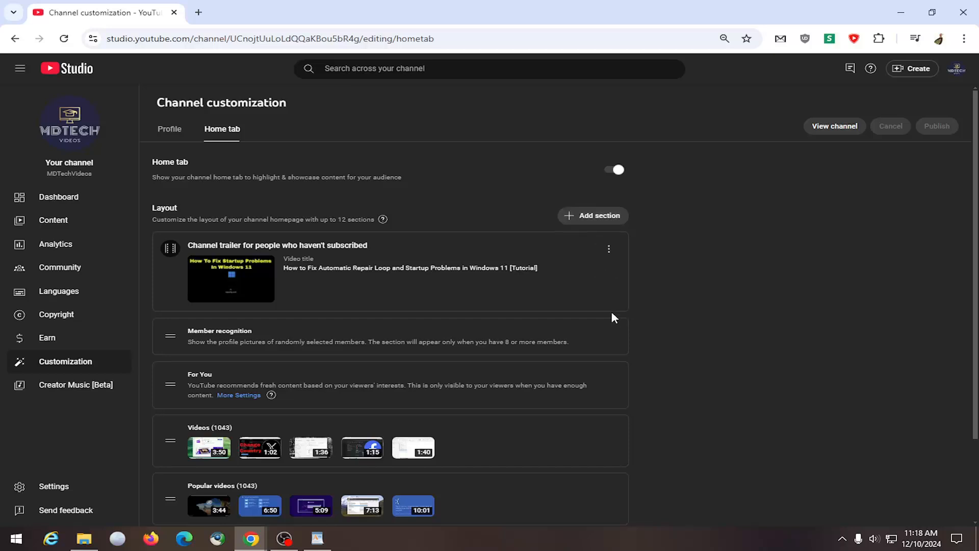